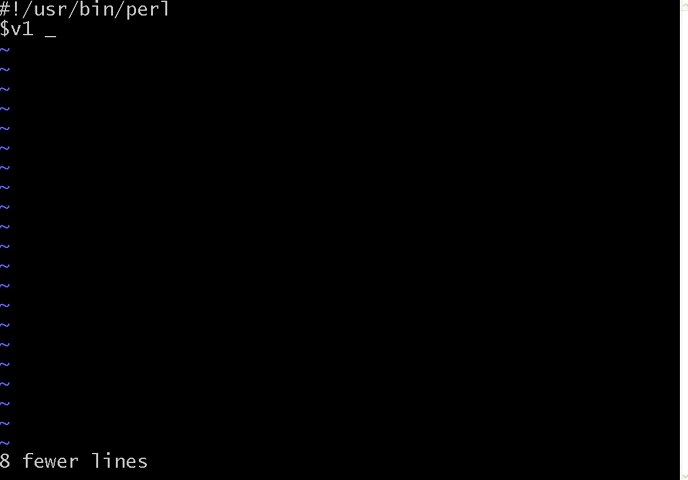
- Assign $v1 = 5; and $v2 = 2; below the shebang and begin a print statement
type("= 5;")
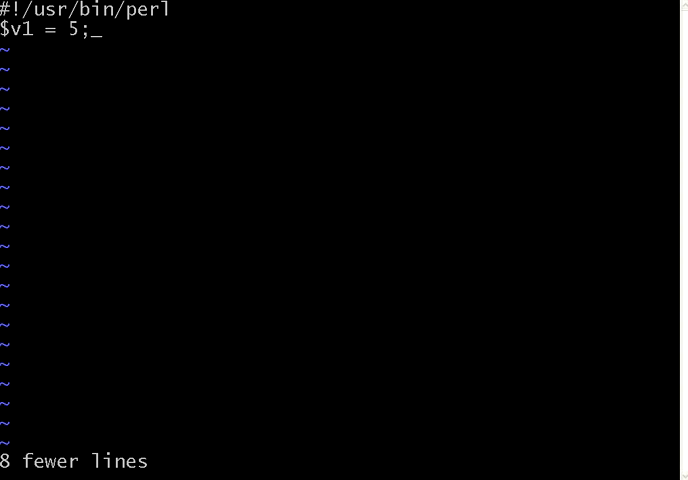
type("$v2")
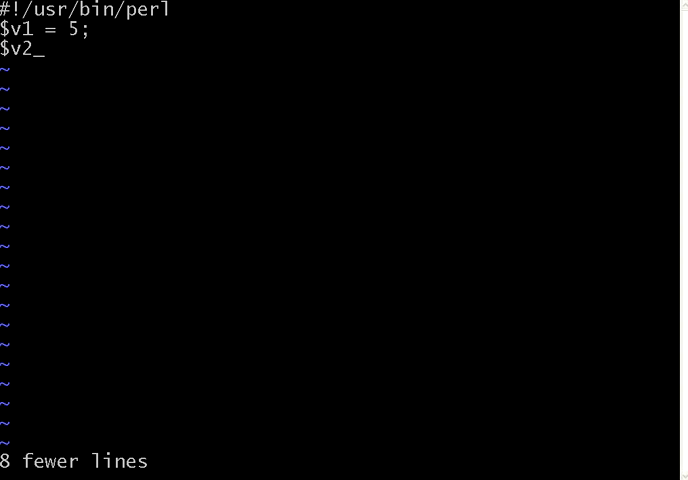
type("= 2;")
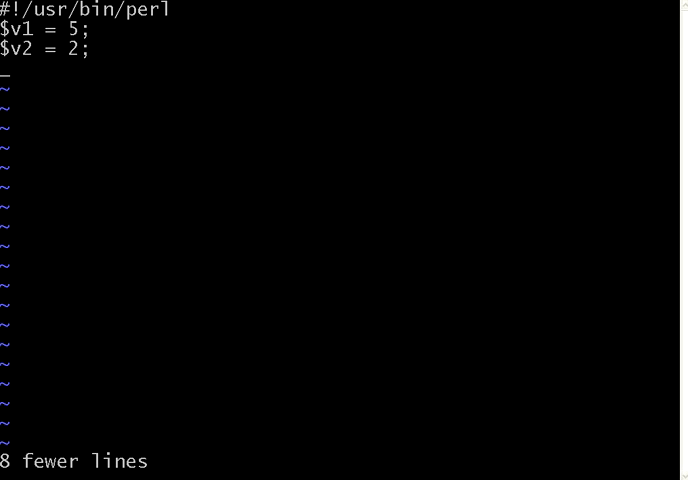
type("print")
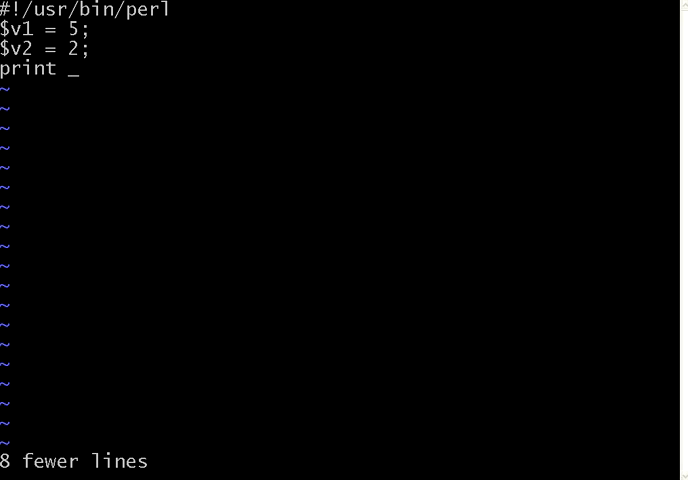
- Write print $v1 + $v2; followed by print "\n";
type("$v1")
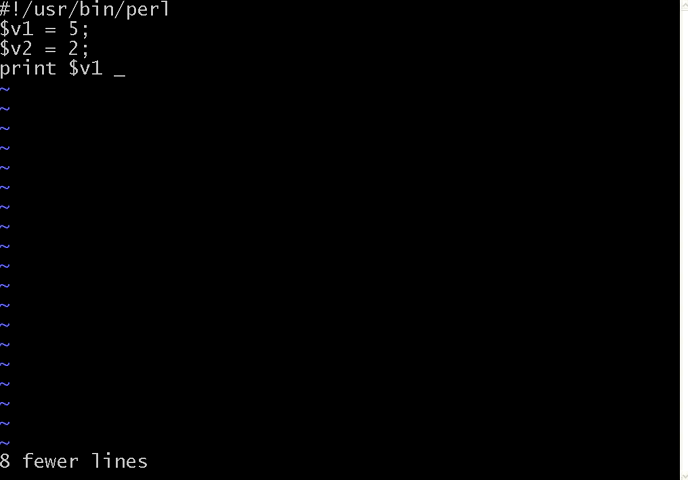
type("+ $v2;")
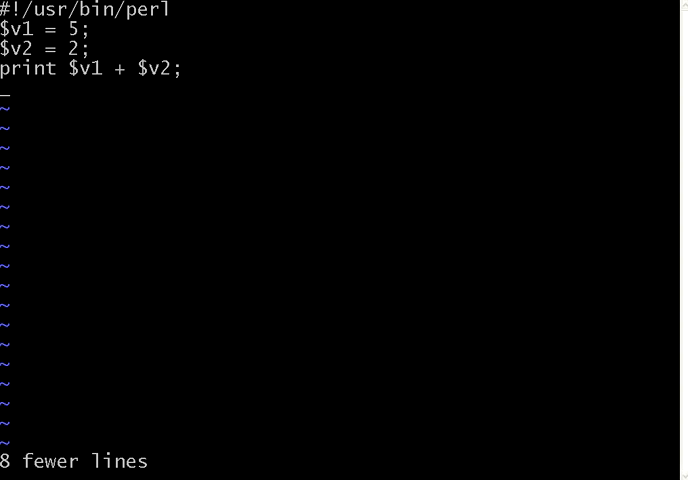
type("print")
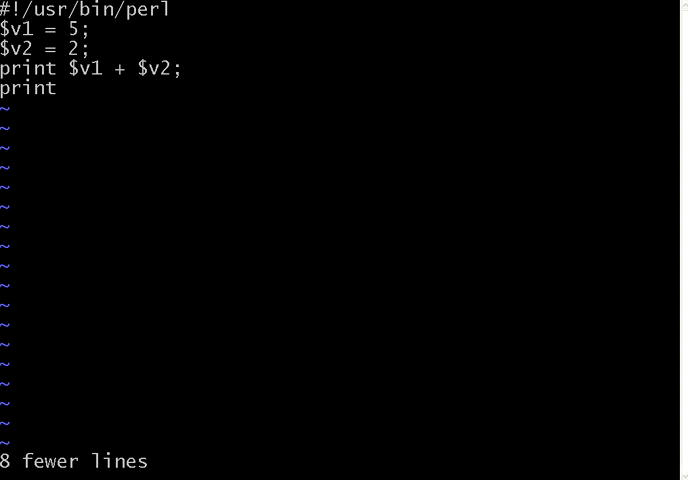
type("\"\\n\";")
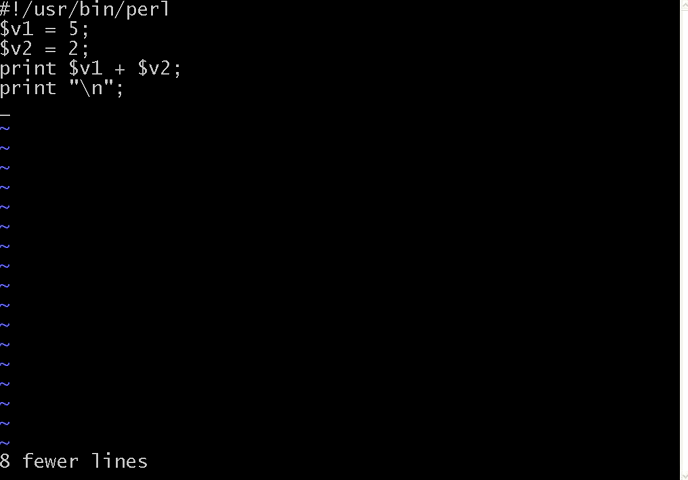
- Write print $v1 - $v2; followed by print "\n";
type("print")
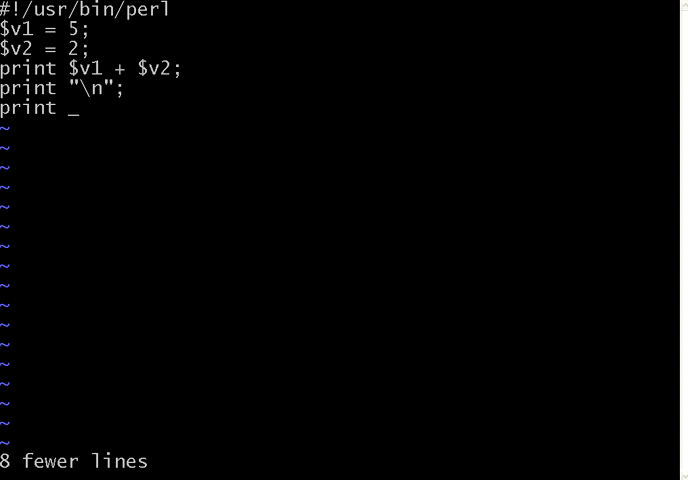
type("$v1 -")
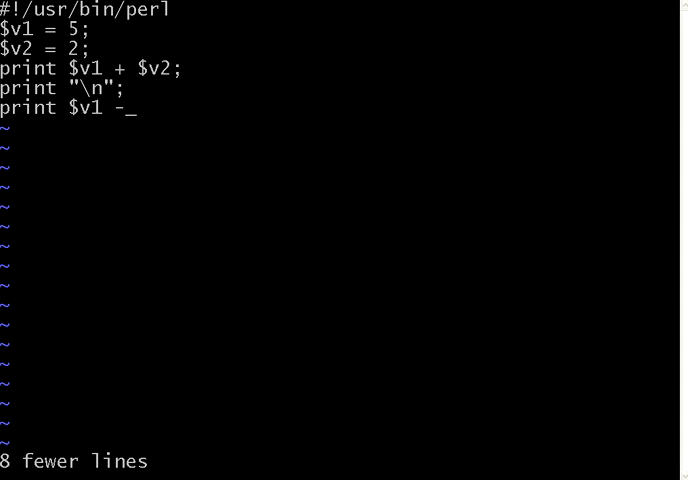
type("$v2;")
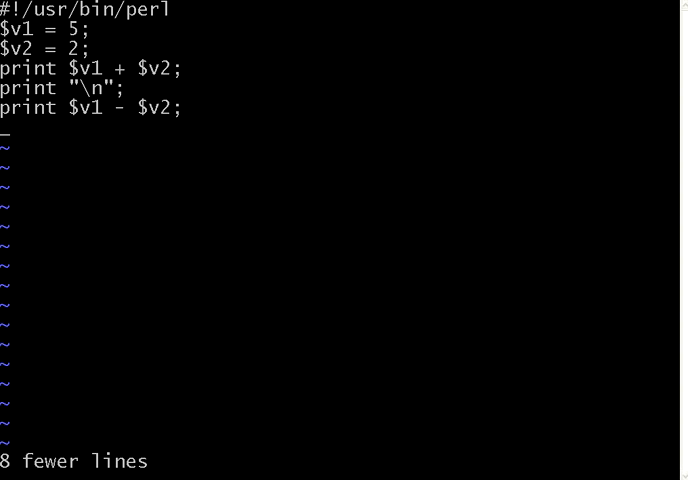
type("pe")
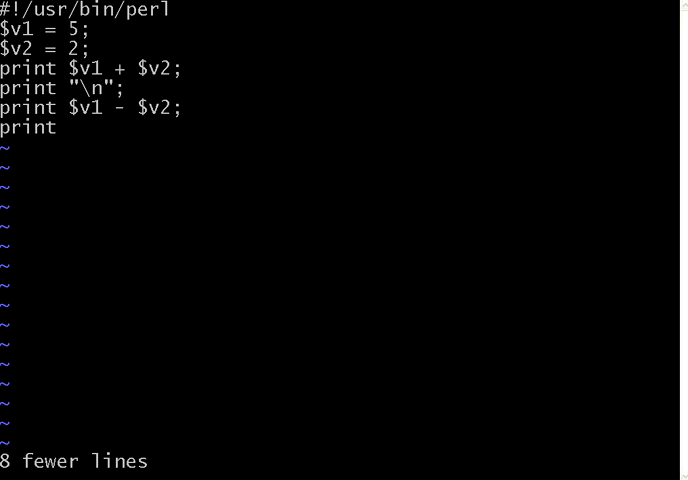
type("\"\\n\";")
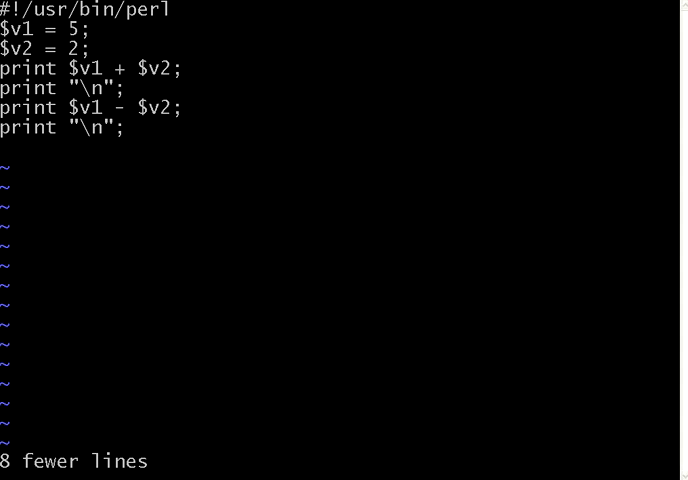
- Write print $v1 * $v2; followed by a newline print
type("prin")
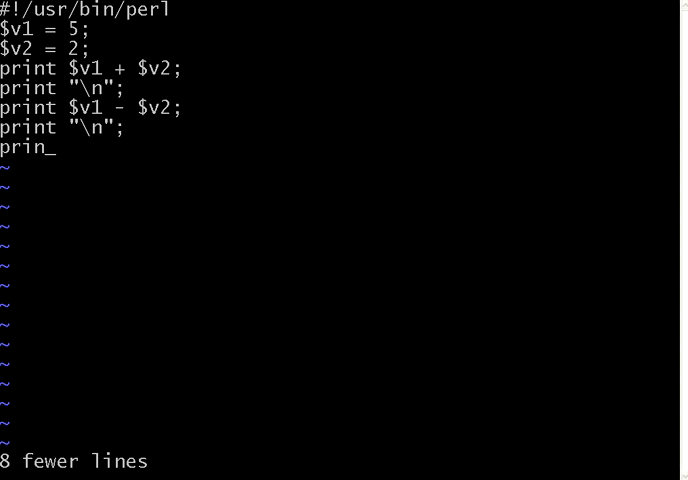
type("t")
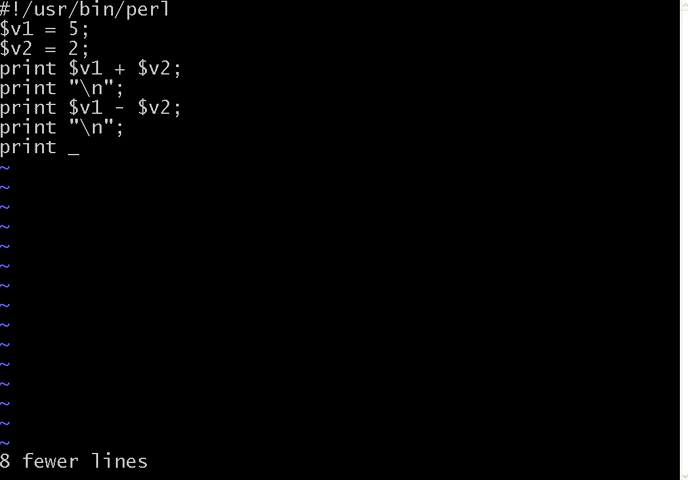
type("$v1 * $v2;")
type("print")
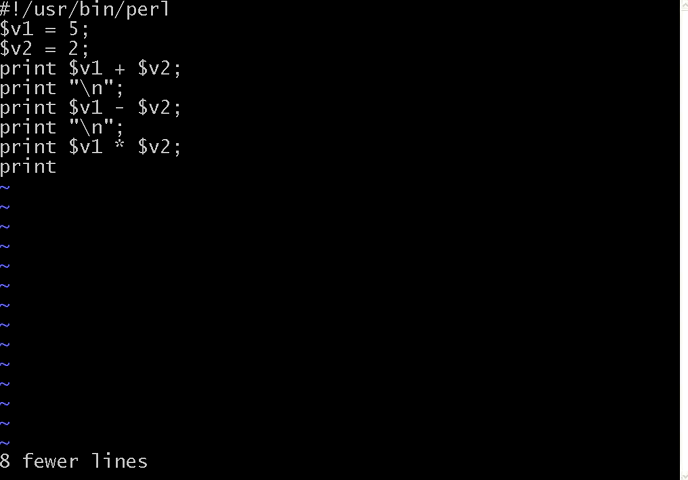
type("\"\\n\";")
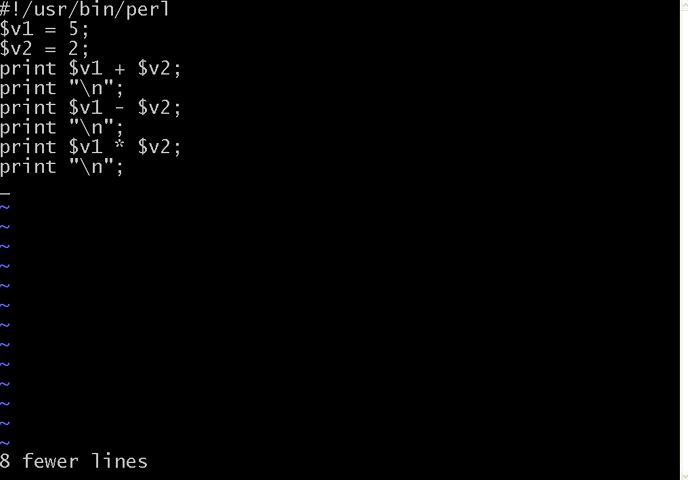
- Write print $v1 % $v2; followed by a newline print
type("print $v1 % $v2;")
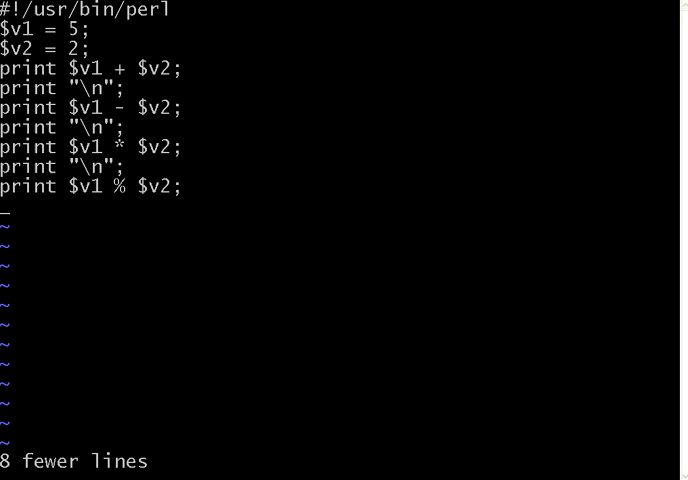
type("print")
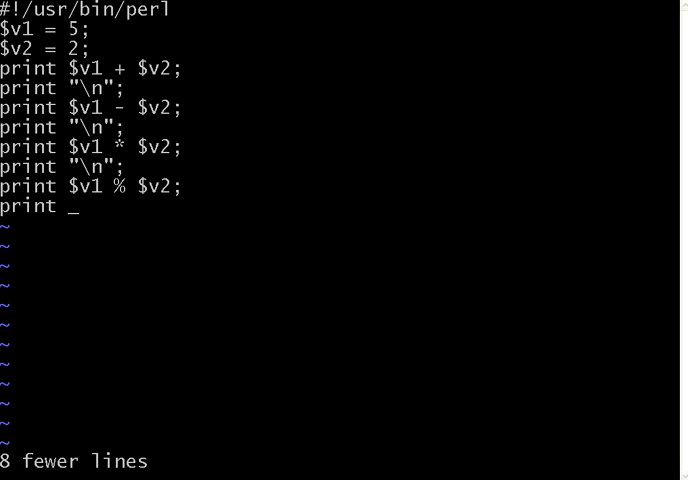
type("\"\\n\";")
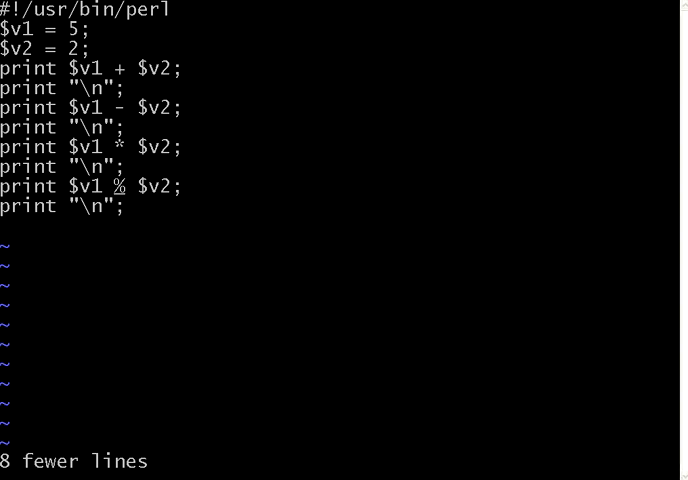
- Replace the % operator with / so the line reads print $v1 / $v2;
key("x")
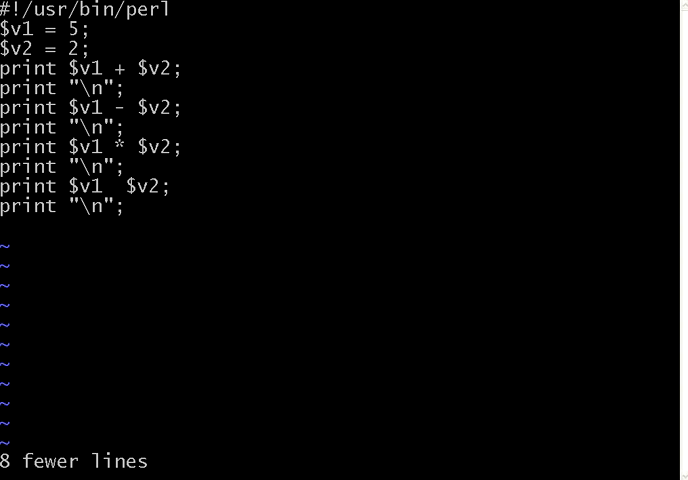
type("_")
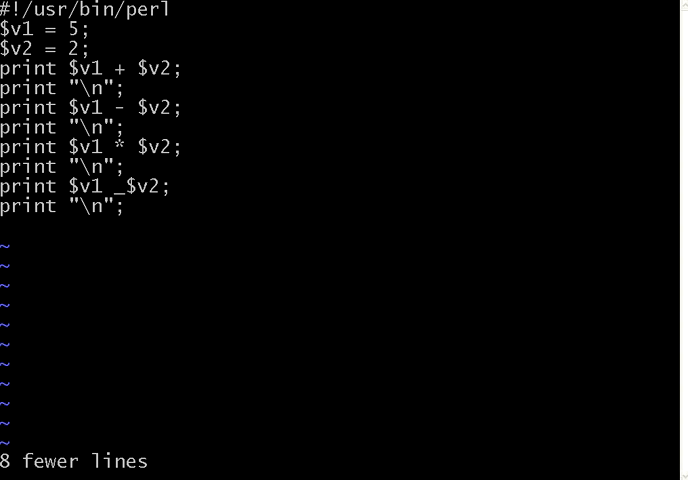
key("Backspace")
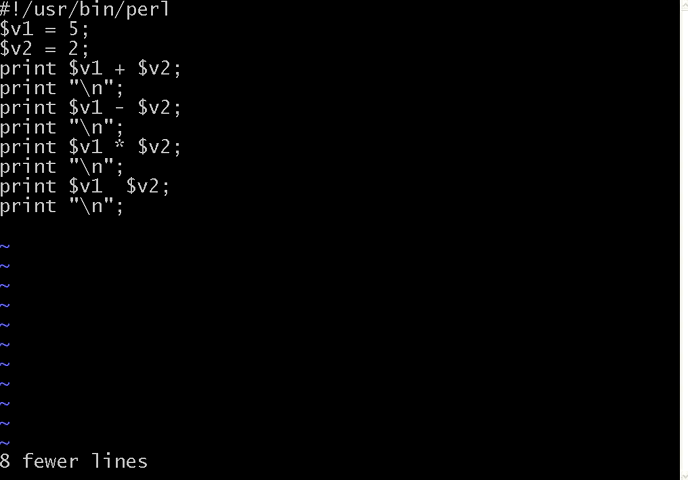
type("/")
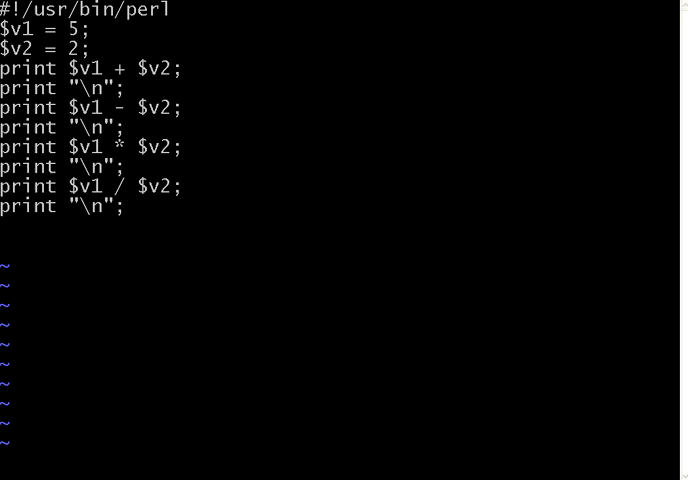
- Add print $v1 % $v2; with a newline print, then save and quit with :wq
type("print")
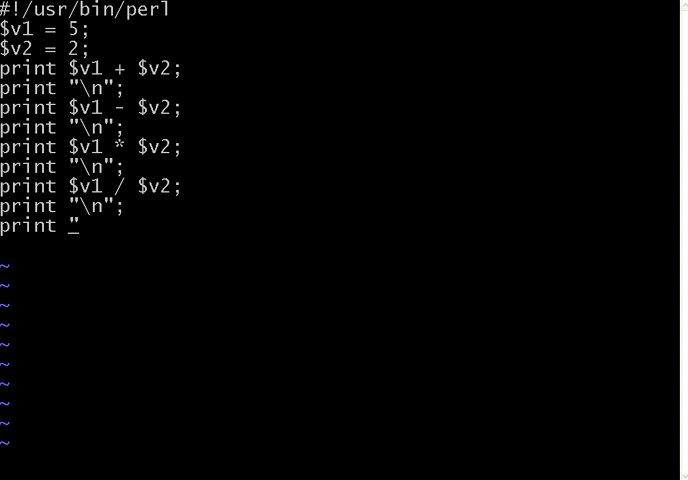
type("$v1 %")
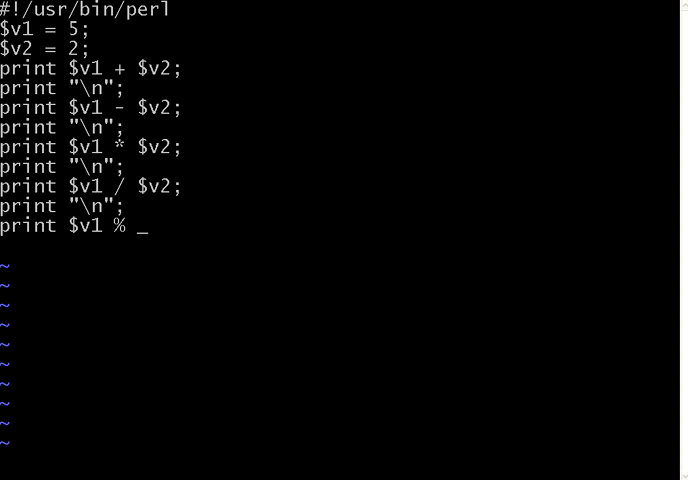
type("$v2;")
type("print")
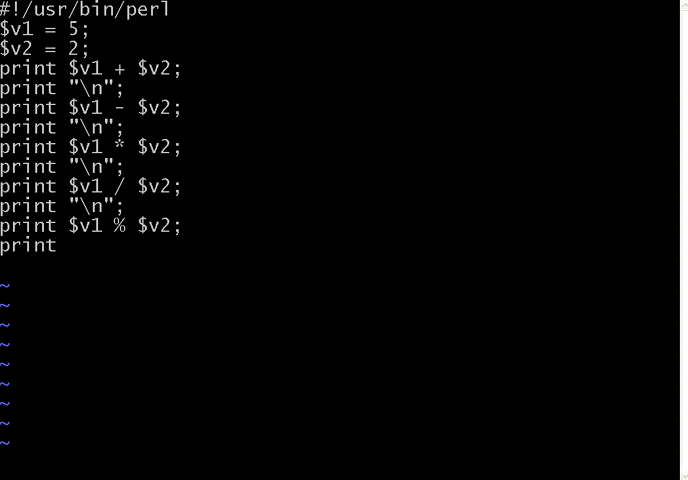
type("\"\\n")
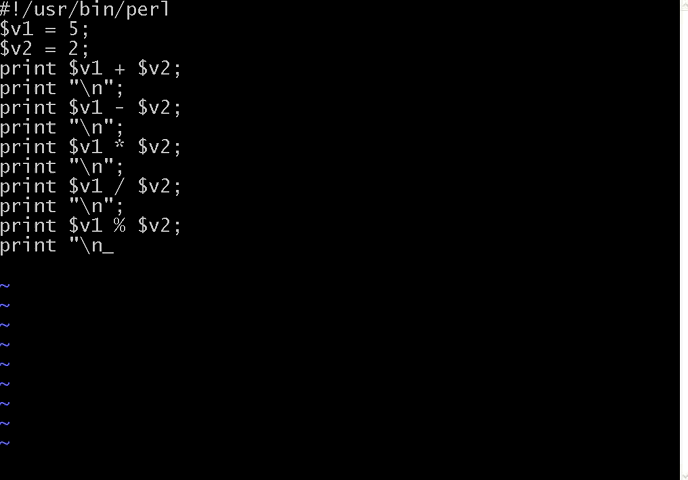
type("\";")
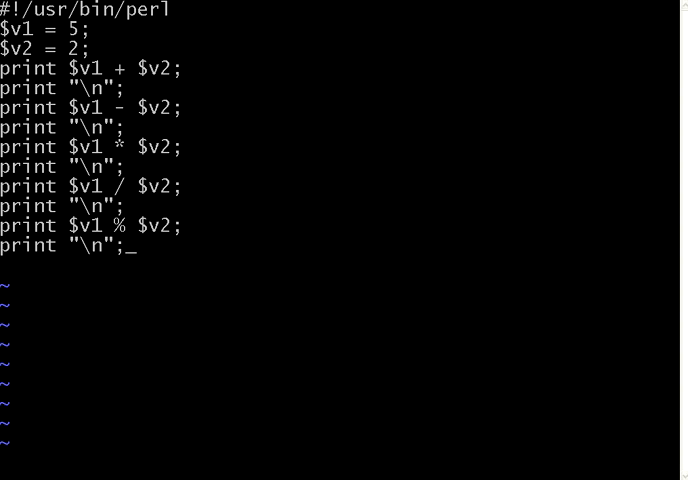
type(":wq")
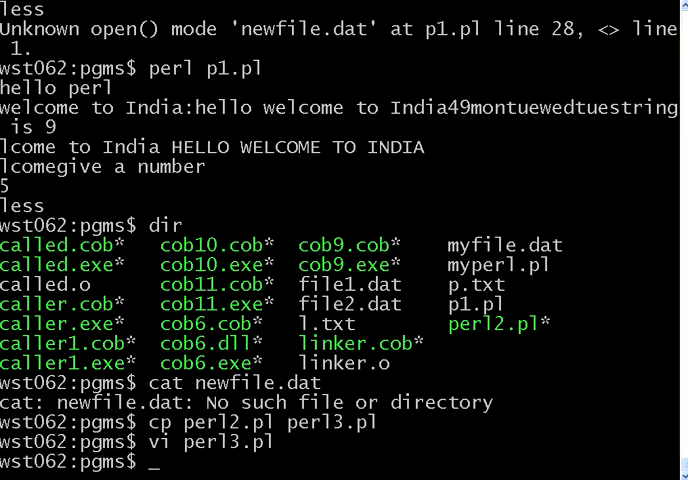
- Run perl3.pl to get 7, 3, 10, 2.5, 1 and cat its source in the shell
type("perl perl3.pl")
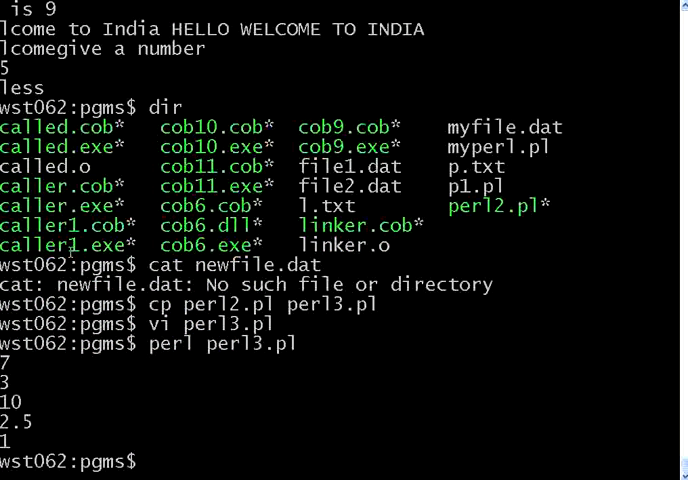
type("cat")
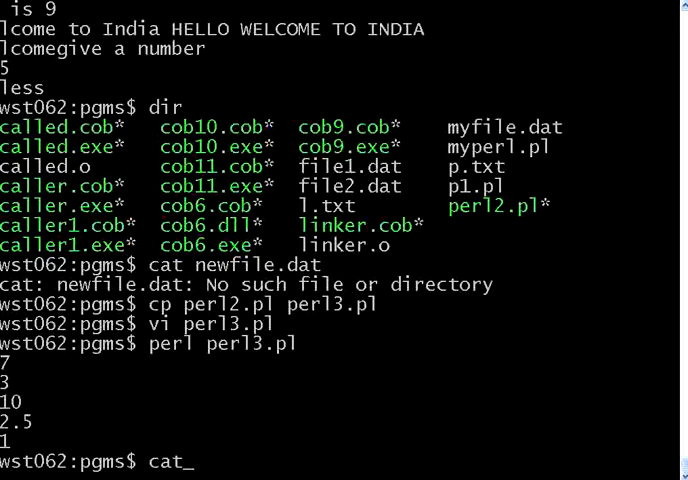
type("perl")
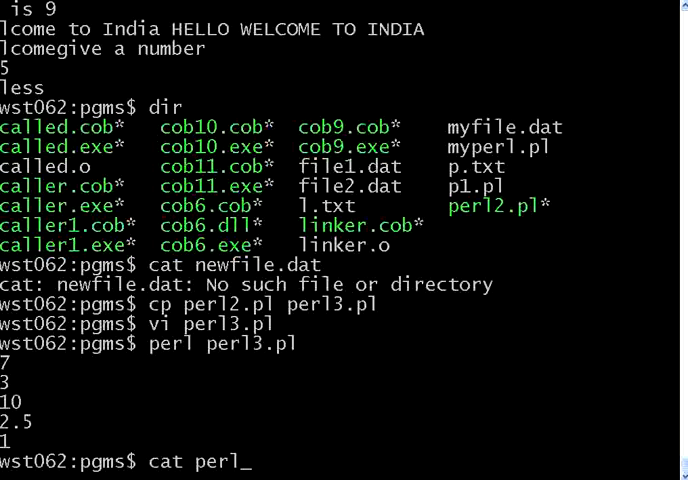
type("3.pl")
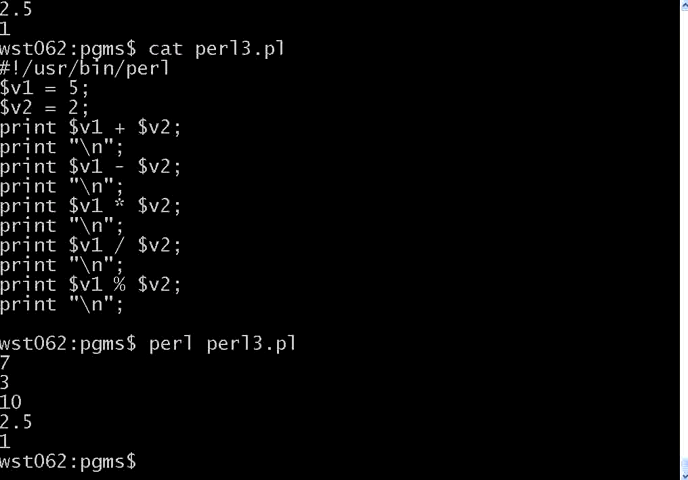
mouse_move(70, 112)
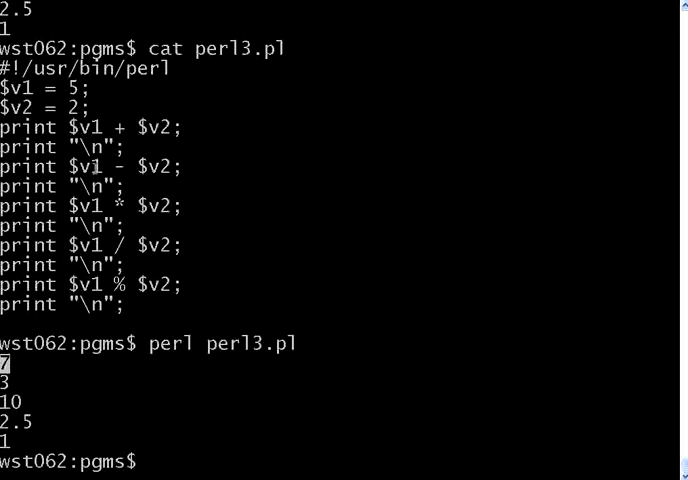
double_click(120, 166)
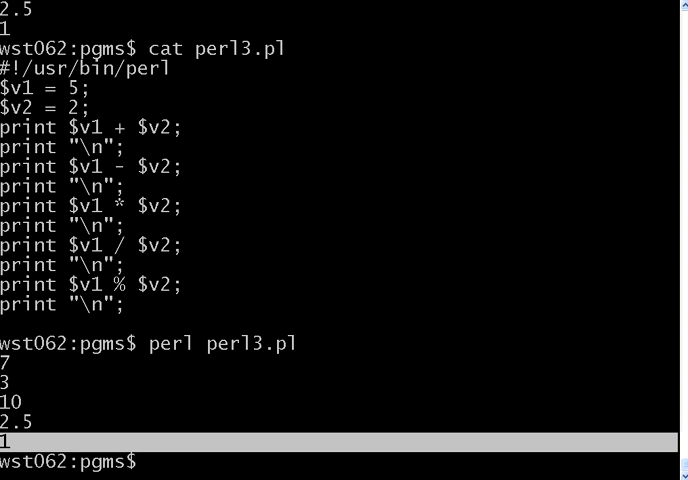
mouse_move(190, 286)
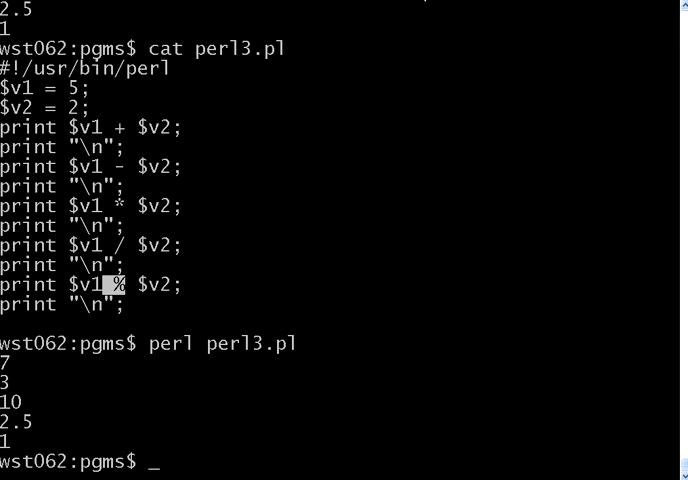
type("vi")
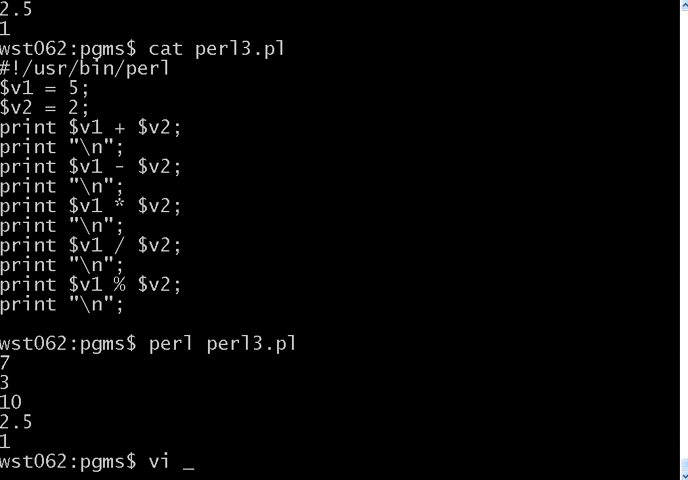
- Reopen perl3.pl in vi and add the line $v1++;
type("perl3")
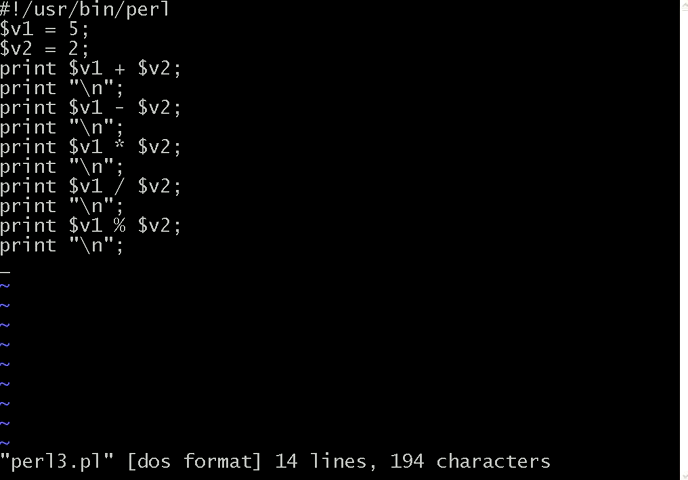
type("$v1")
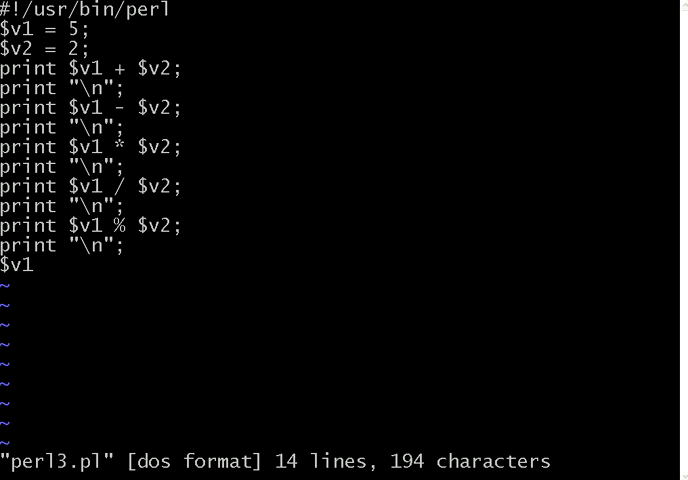
type("++")
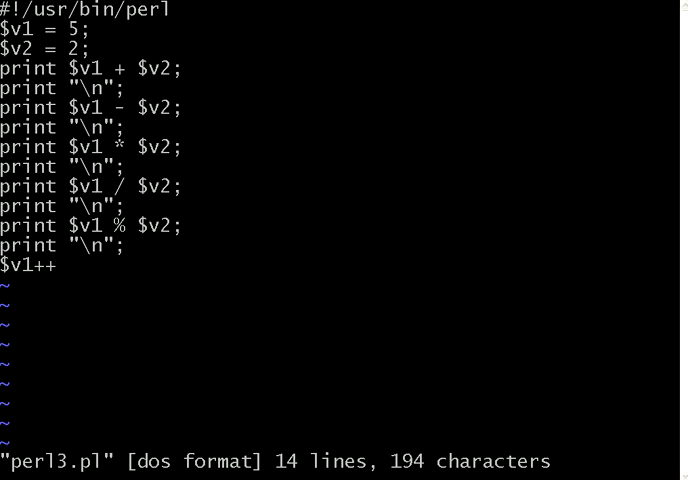
type(";")
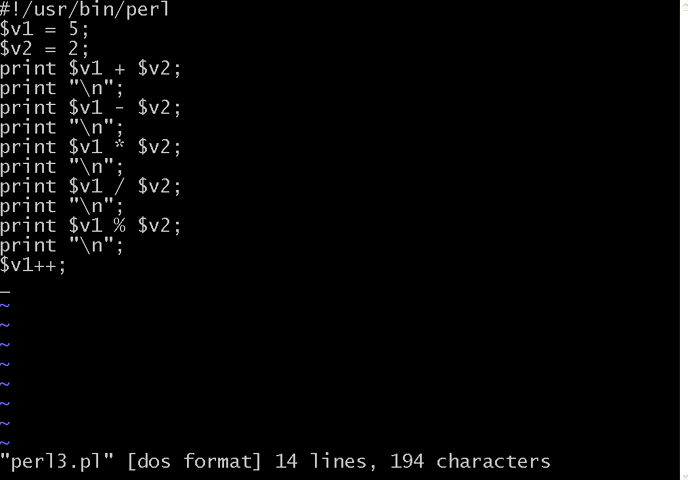
- Add print $v1; after the increment, then save and quit with :wq
type("print $v")
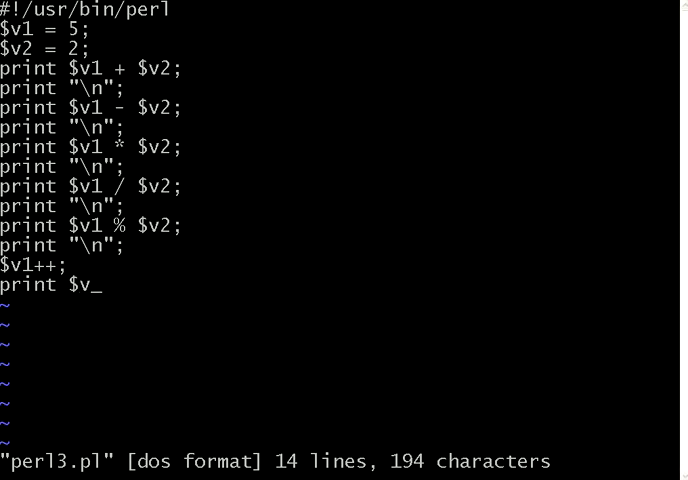
type("1;")
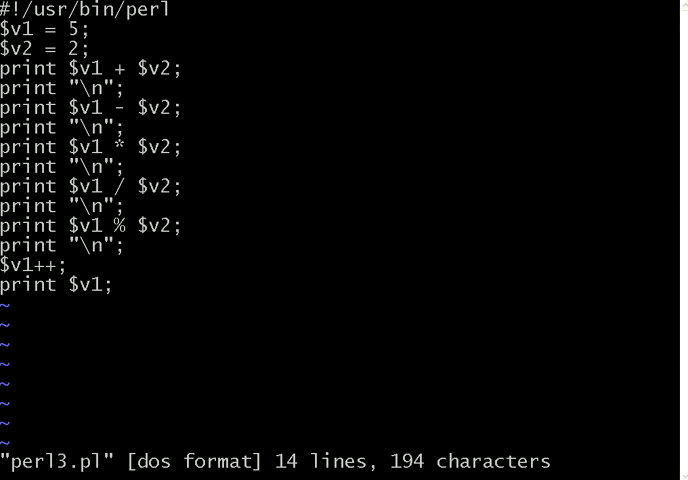
type(":wq")
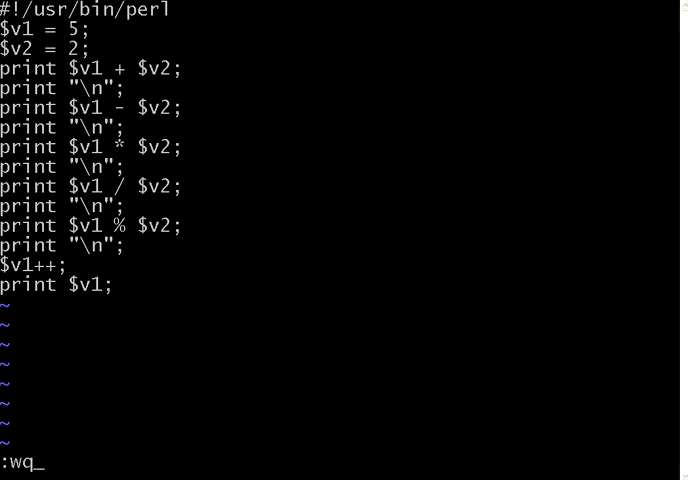
key("Return")
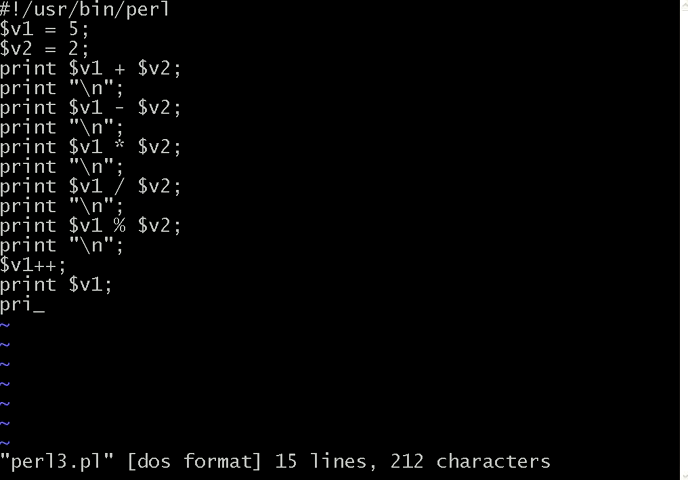
- Add print "\n"; and print $v1--; below print $v1;, starting another print
type("print \"\\n\"")
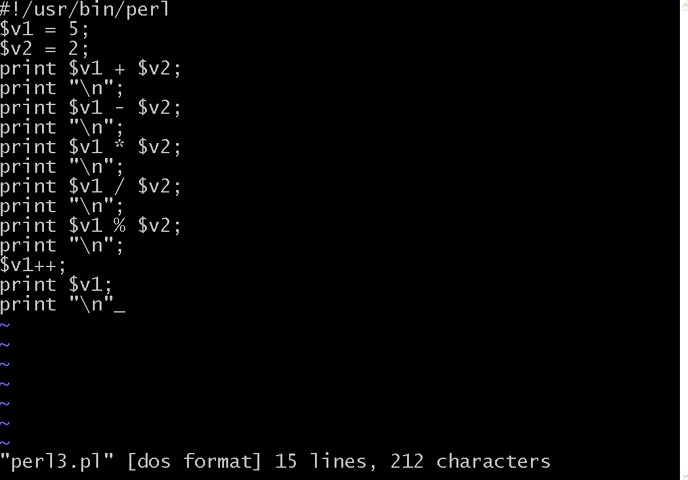
type("print $")
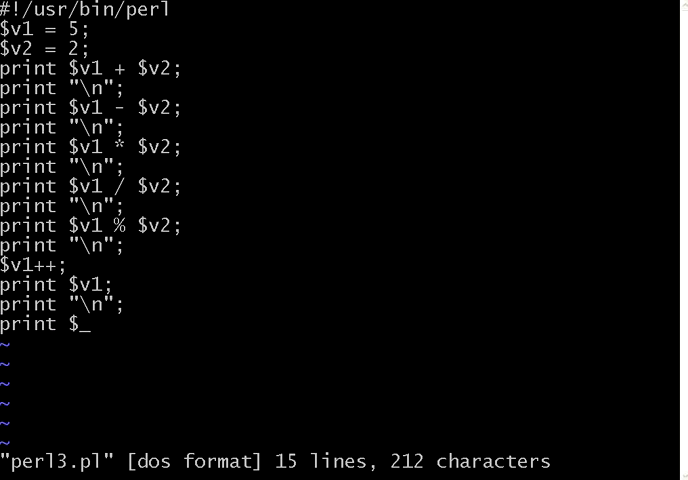
type("v1--;")
type("pr")
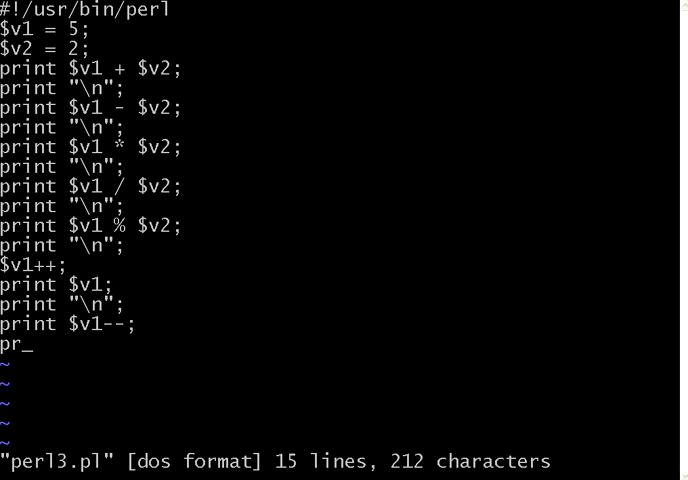
type("int")
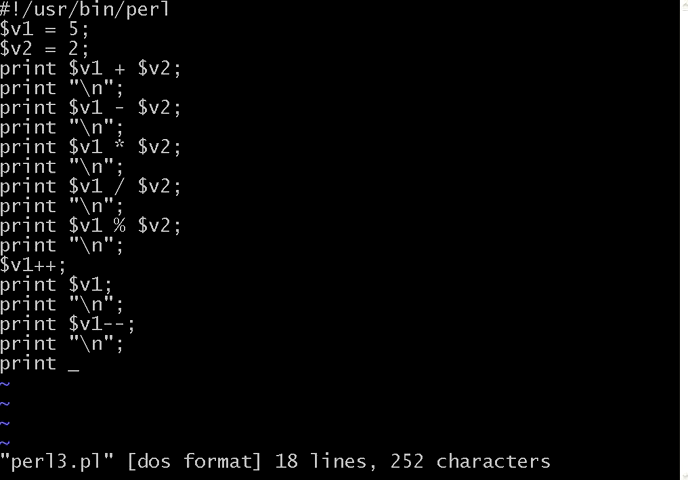
- Add a final print $v1; and run the script to see 6, 6 and 5
type("$v1")
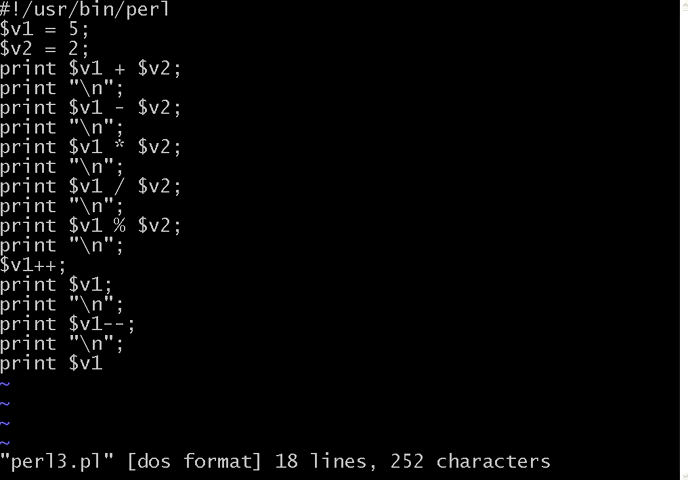
type("pri")
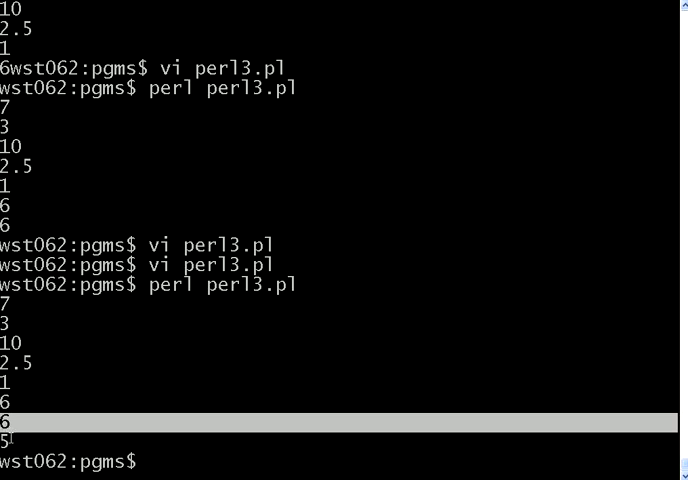
scroll("down", 3)
type("vi perl3.pl")
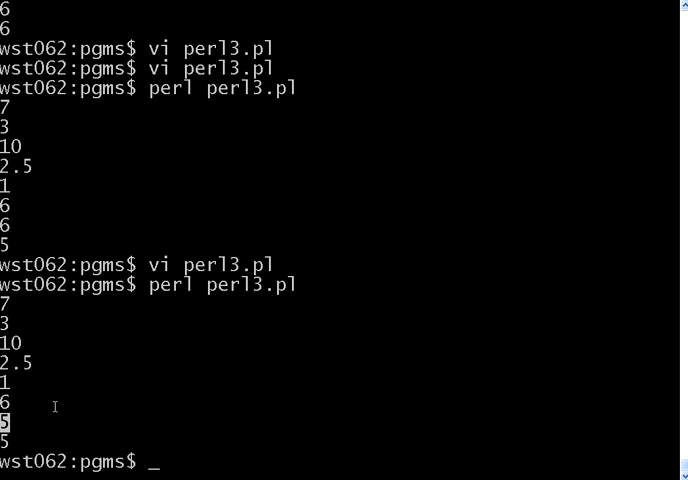
- Rerun perl perl3.pl after the pre-decrement edit, printing 6, 5 and 5
type("perl perl3.pl")
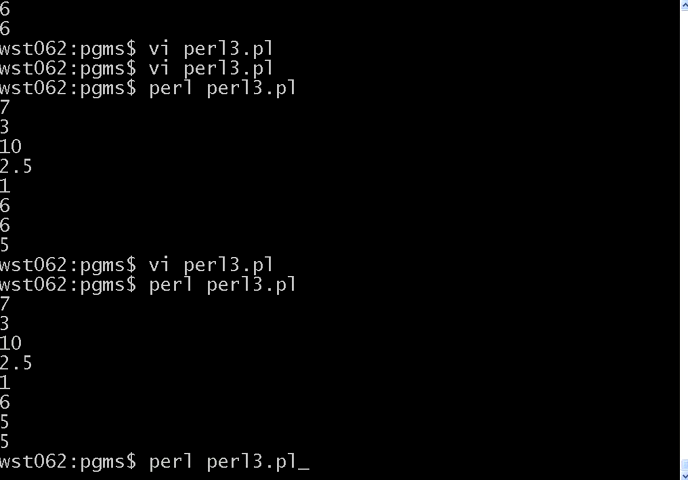